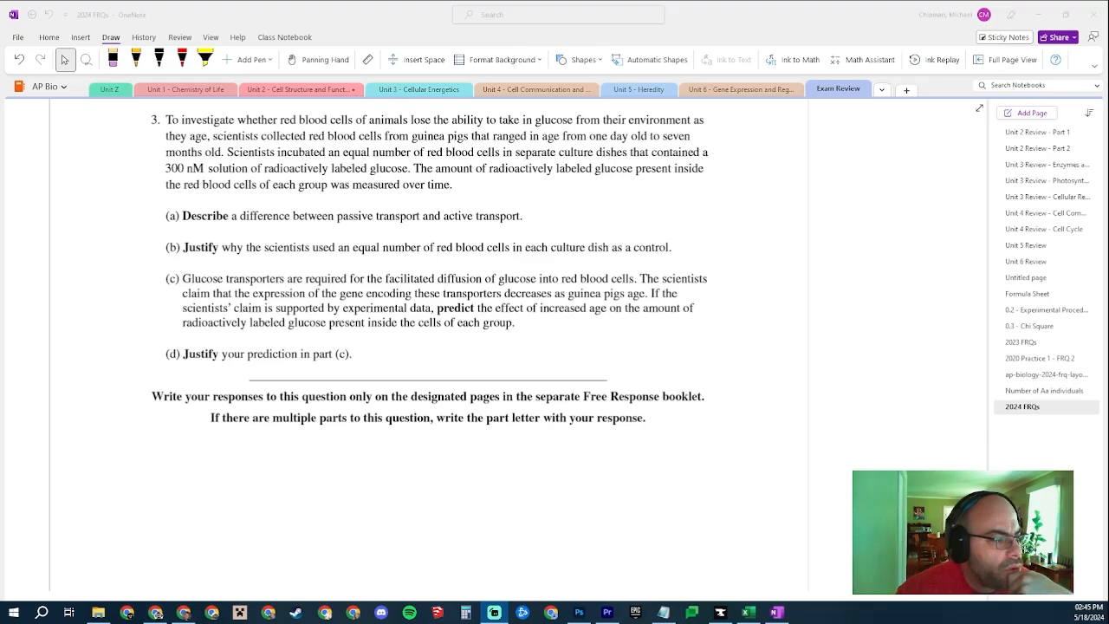
pyautogui.moveTo(787, 280)
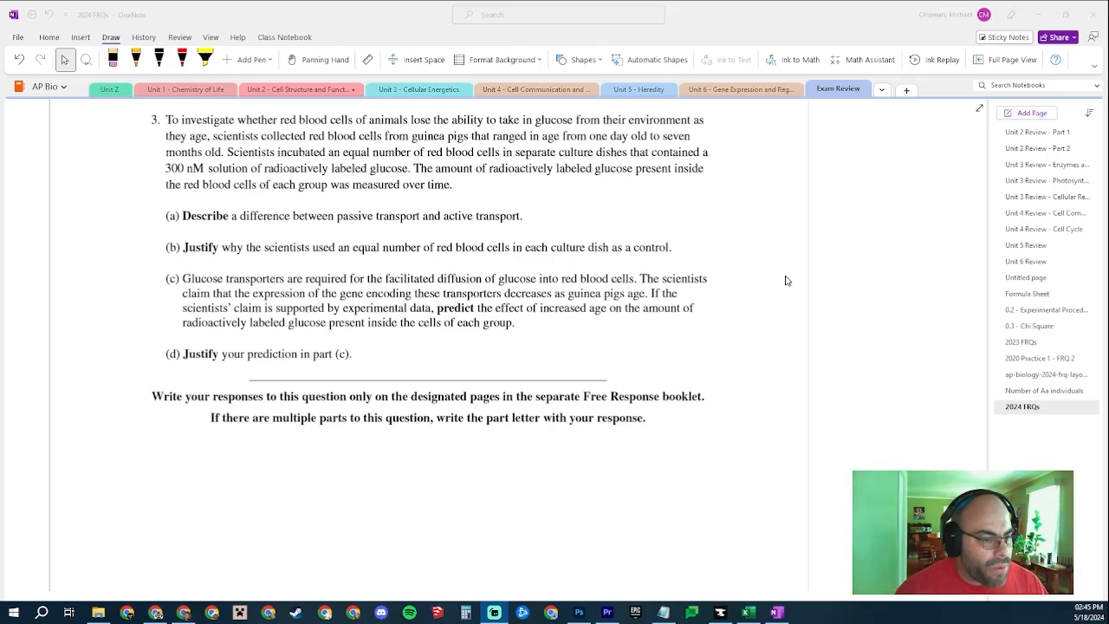
# Step: Mark the word 'inside' in part (c) of question 3 with the yellow highlighter
pyautogui.scroll(3)
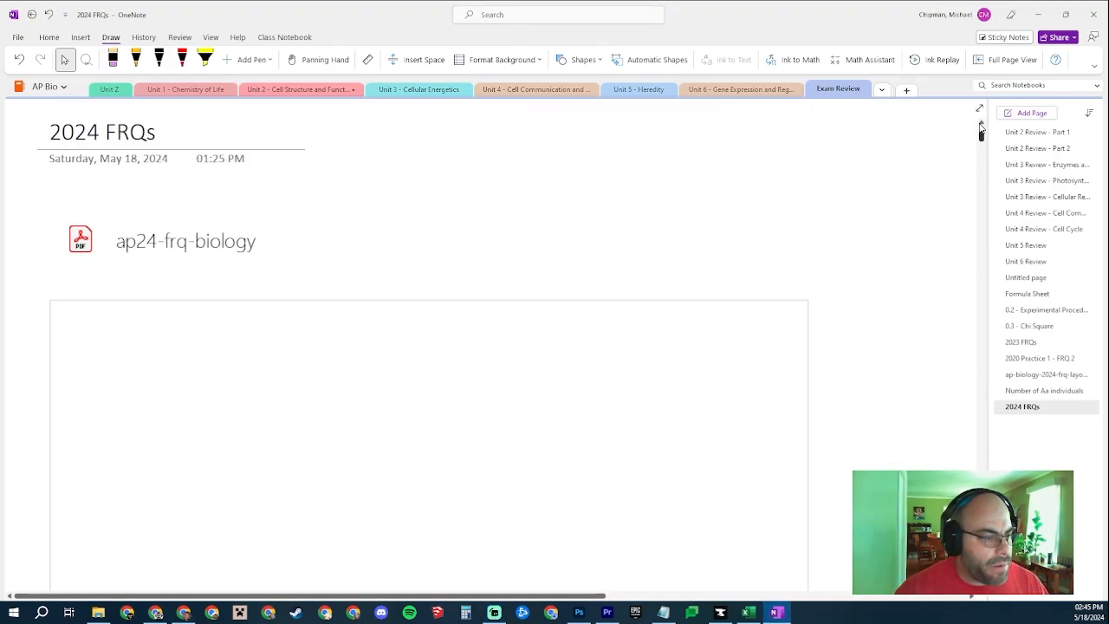
pyautogui.scroll(-3)
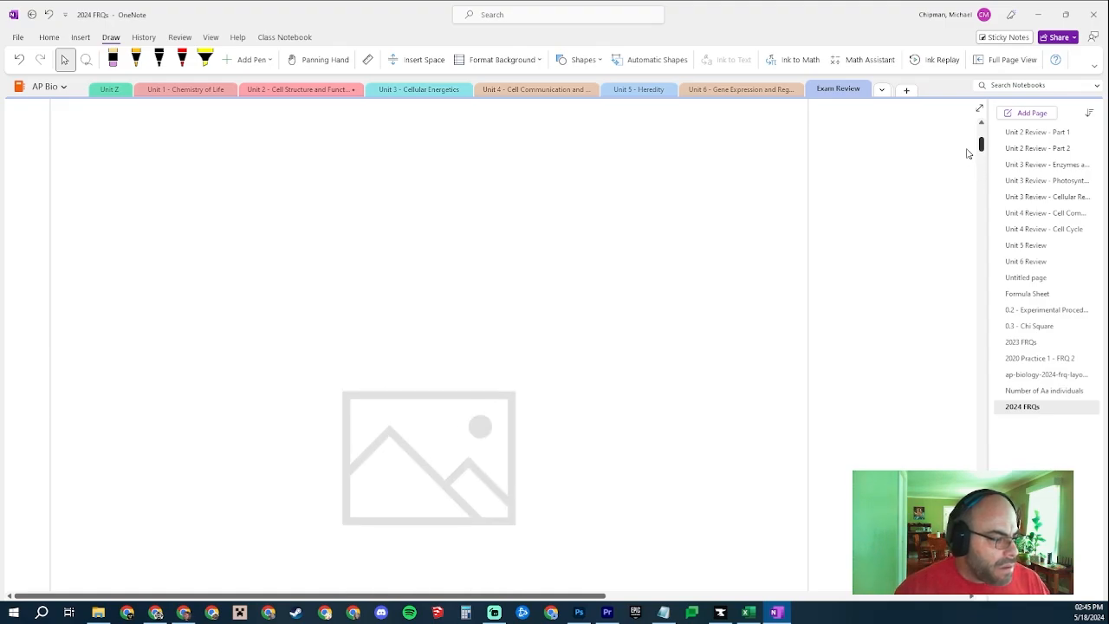
pyautogui.scroll(-3)
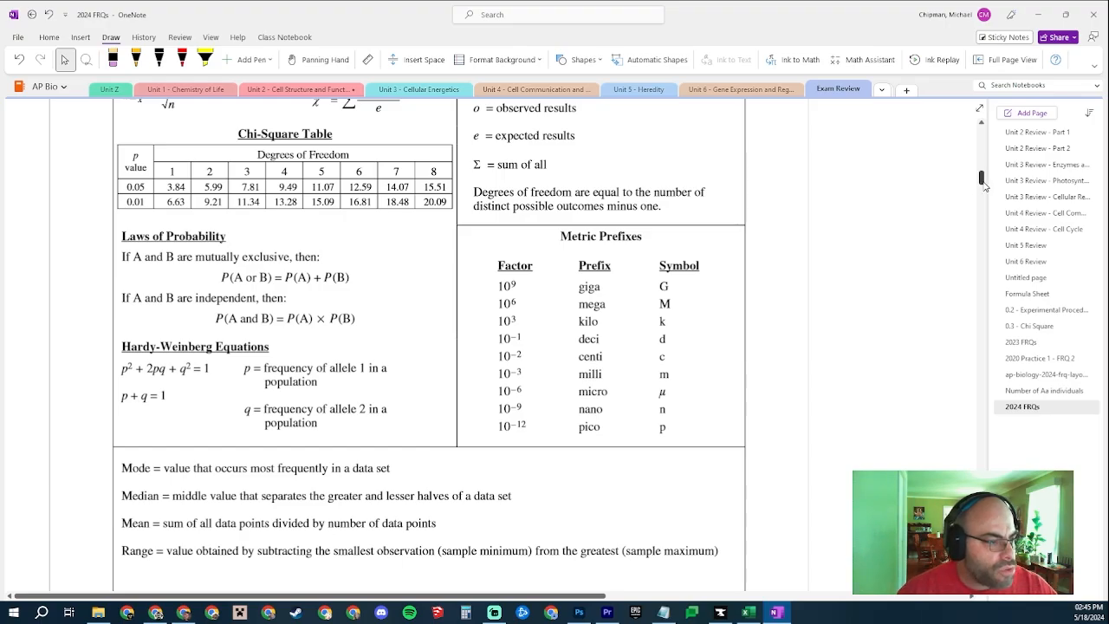
pyautogui.scroll(-3)
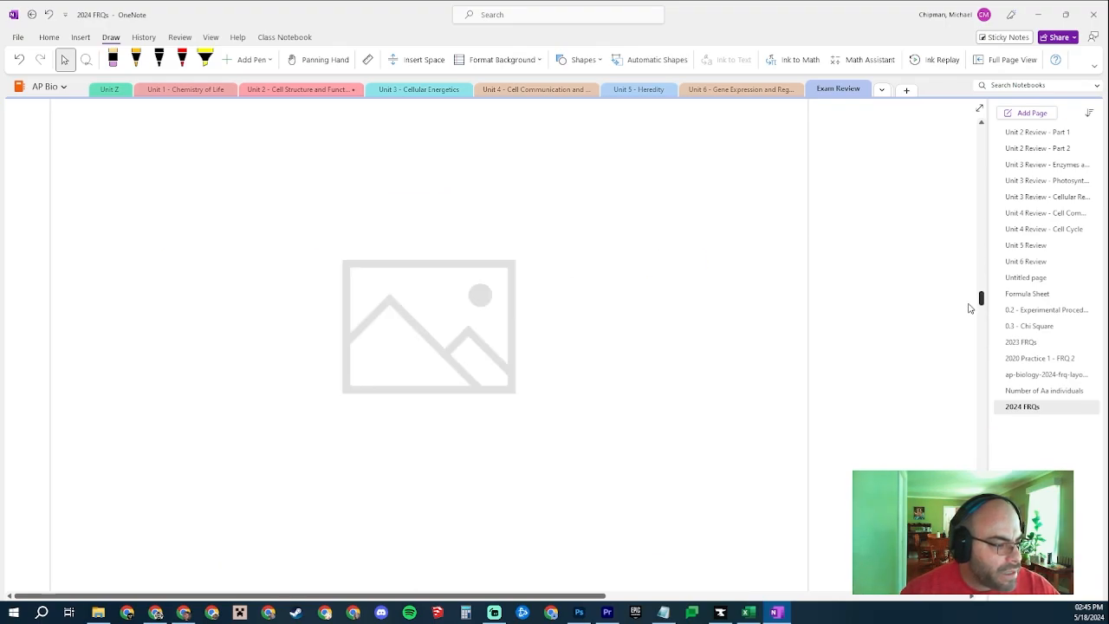
pyautogui.scroll(-3)
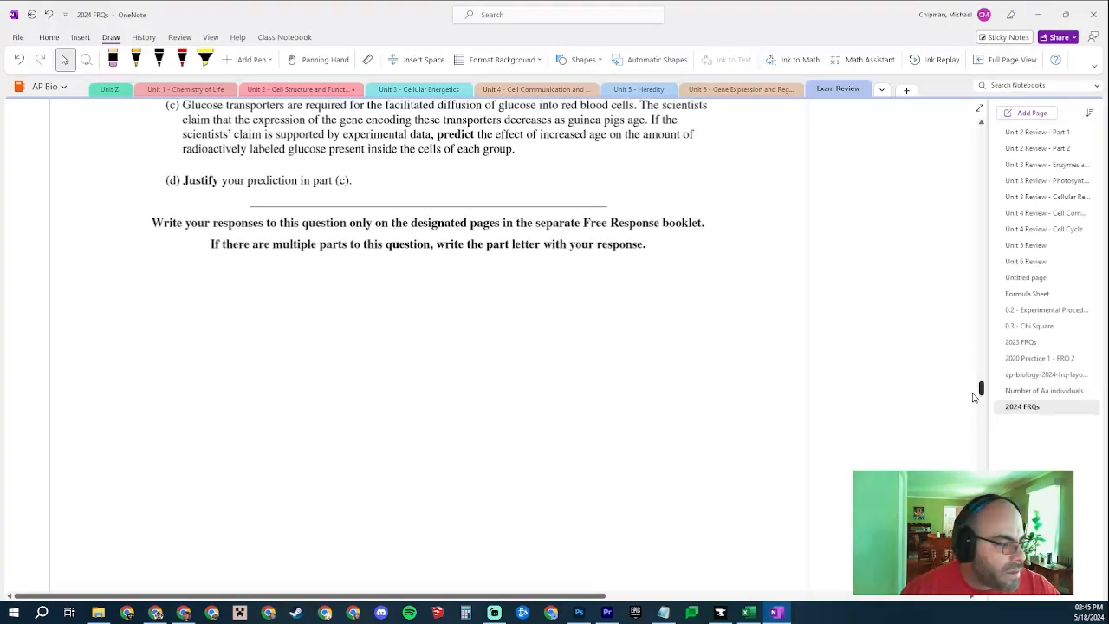
pyautogui.scroll(3)
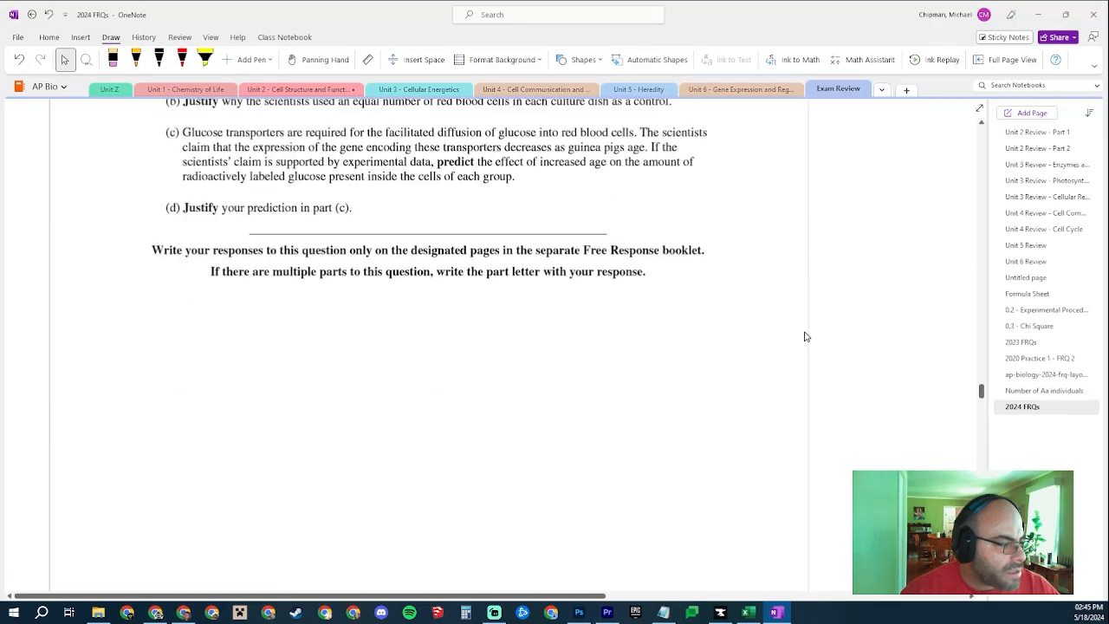
pyautogui.scroll(3)
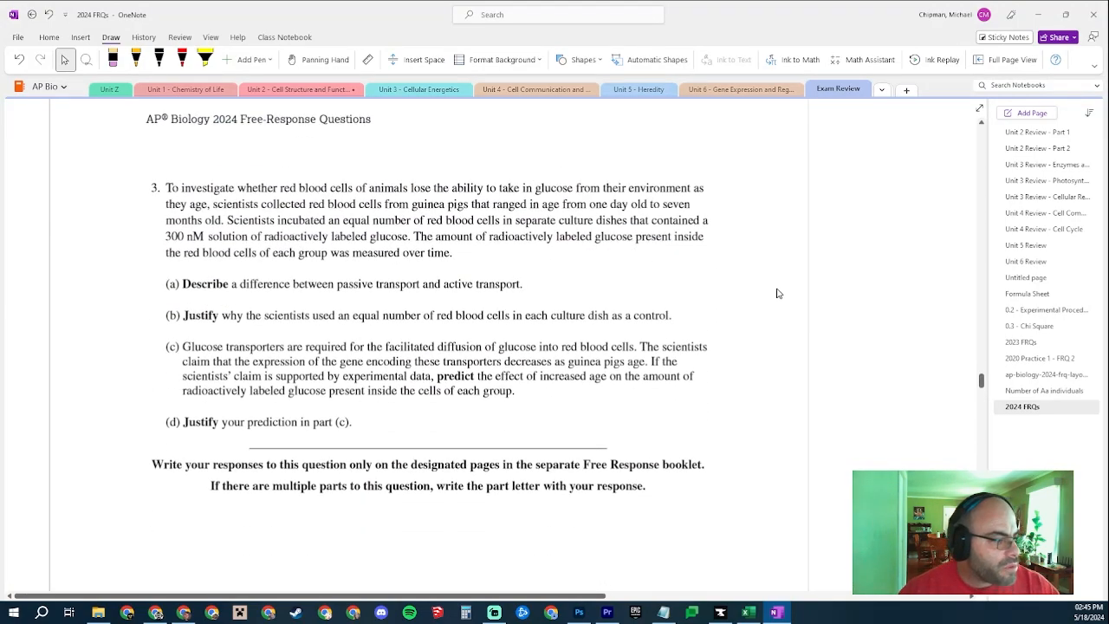
pyautogui.moveTo(729, 306)
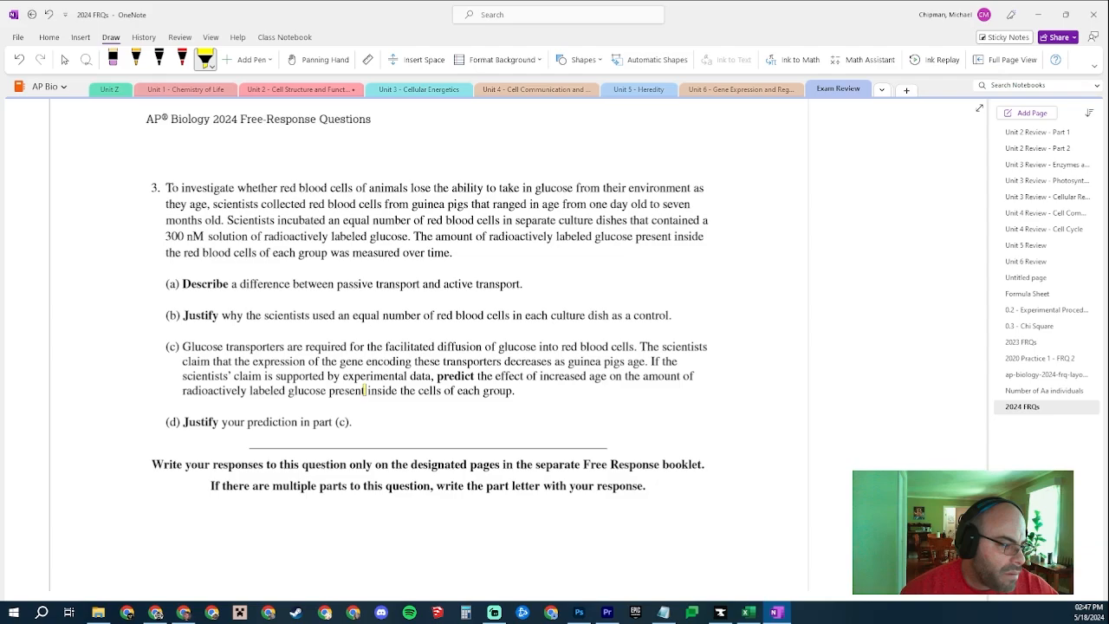
pyautogui.doubleClick(381, 390)
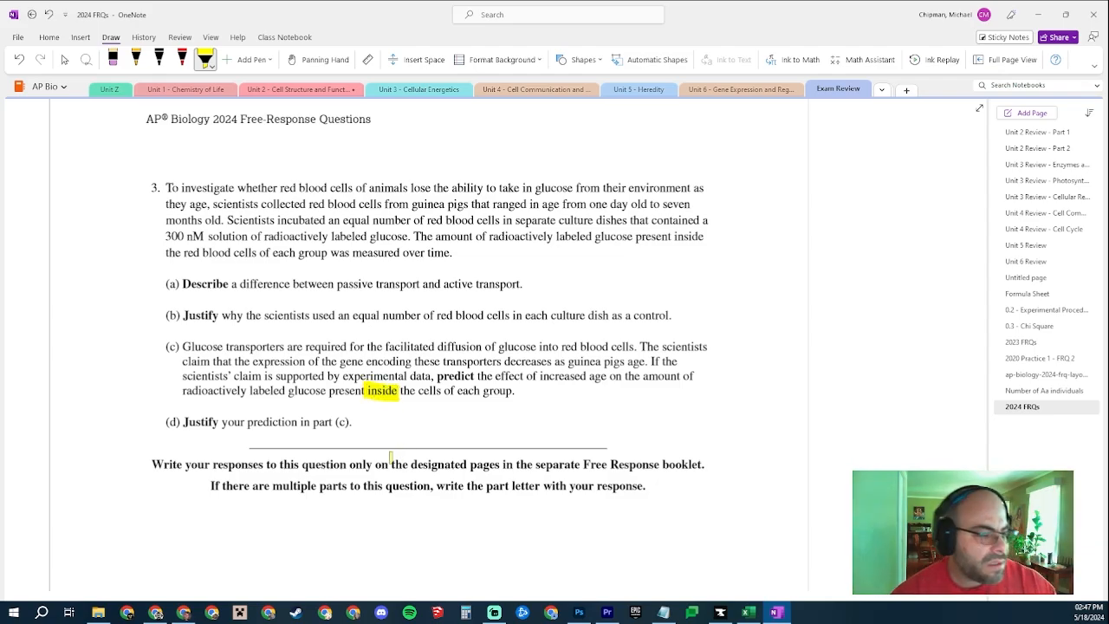